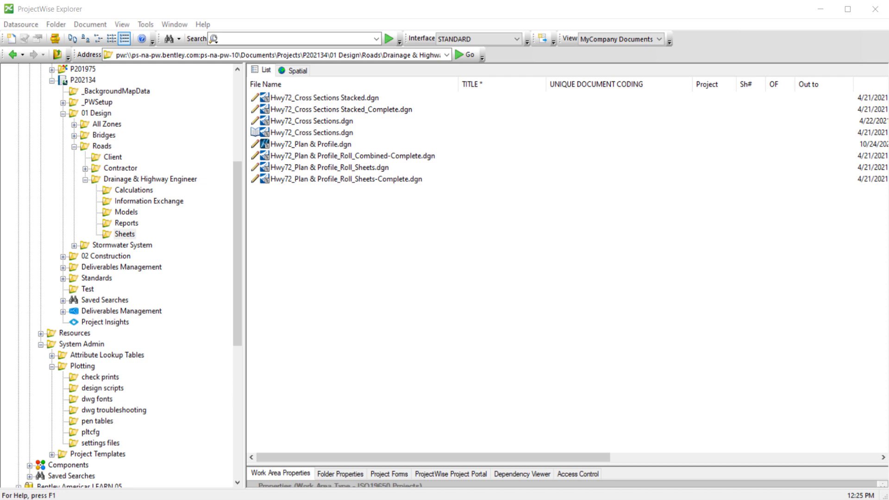
Open the Hwy72_Plan & Profile.dgn drawing from the Sheets folder
{"action": "left_click", "coordinate": [311, 144]}
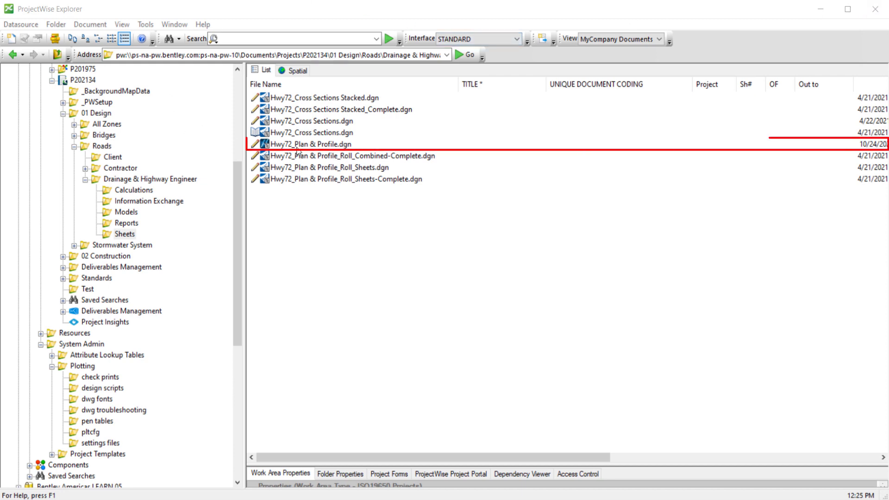
{"action": "left_click", "coordinate": [310, 143]}
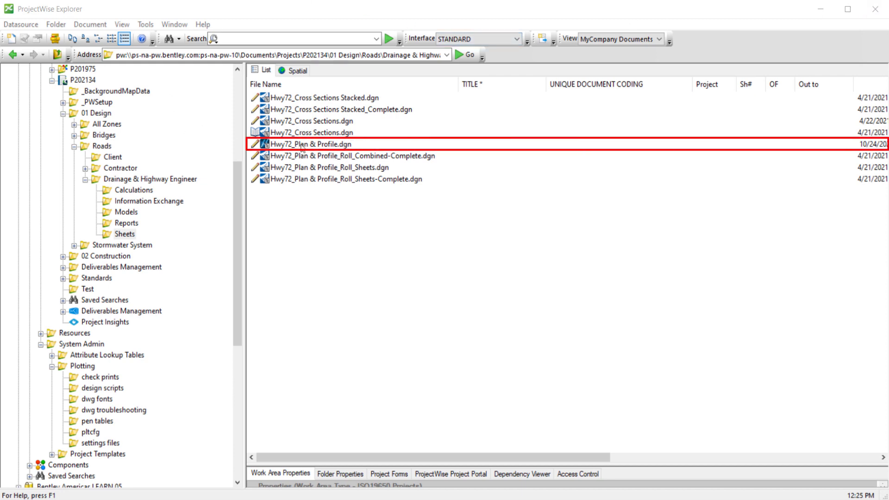
{"action": "double_click", "coordinate": [311, 144]}
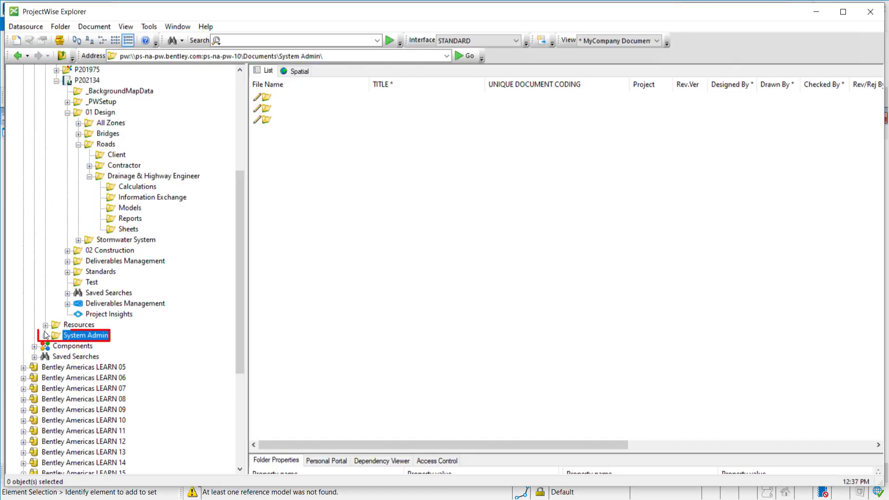
Open Line Styles.pen from System Admin > Plotting > design scripts in Notepad
{"action": "left_click", "coordinate": [44, 336]}
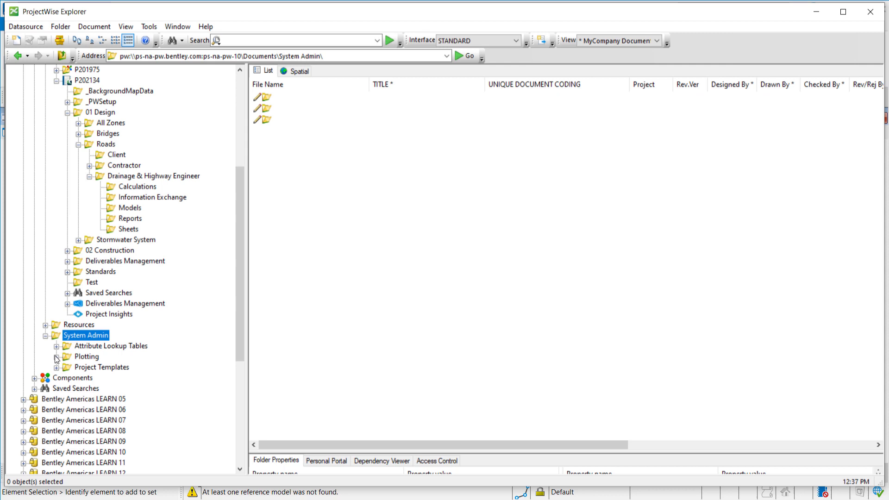
{"action": "left_click", "coordinate": [57, 356]}
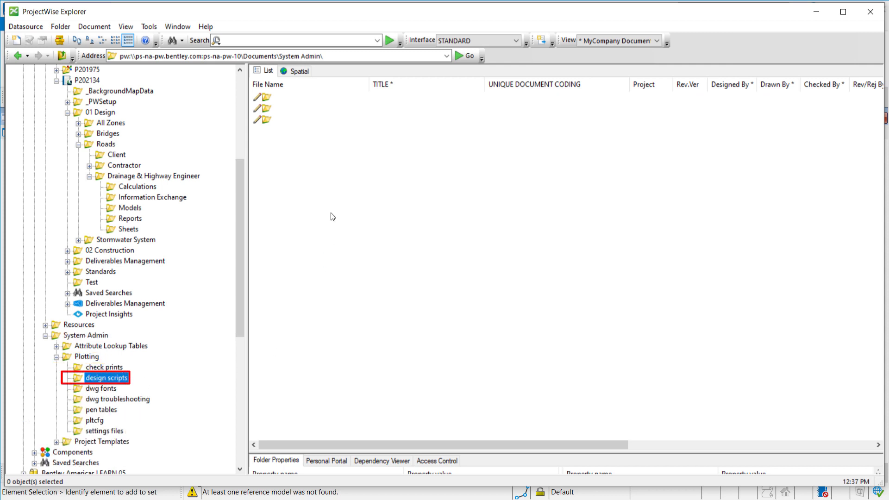
{"action": "left_click", "coordinate": [107, 378]}
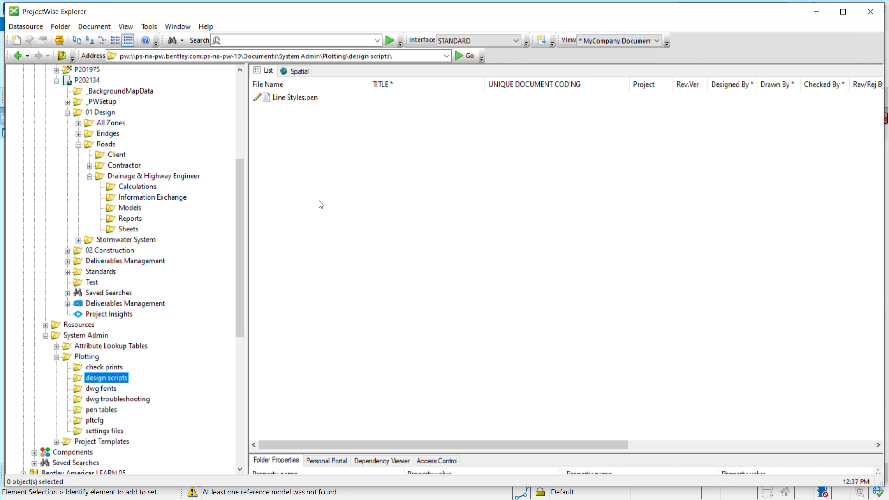
{"action": "left_click", "coordinate": [290, 97]}
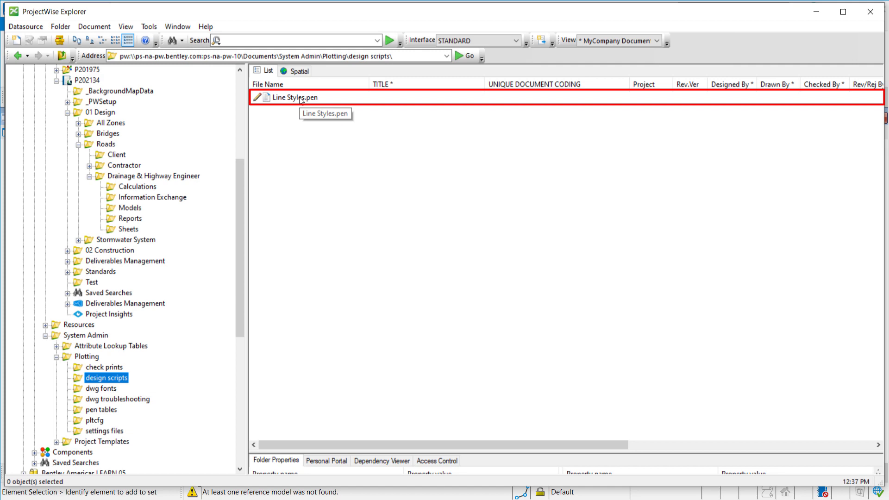
{"action": "double_click", "coordinate": [295, 97]}
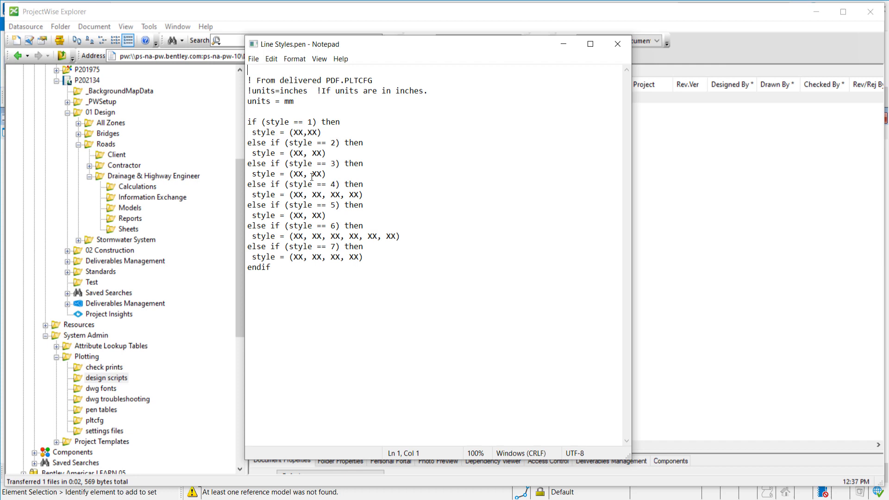
{"action": "mouse_move", "coordinate": [373, 23]}
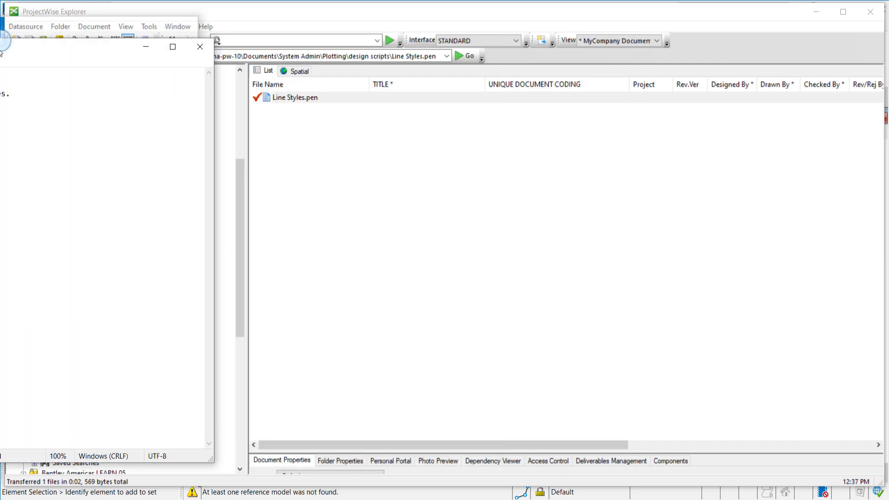
Snap Notepad to the left half with the MicroStation drawing filling the right
{"action": "key", "text": "alt+tab"}
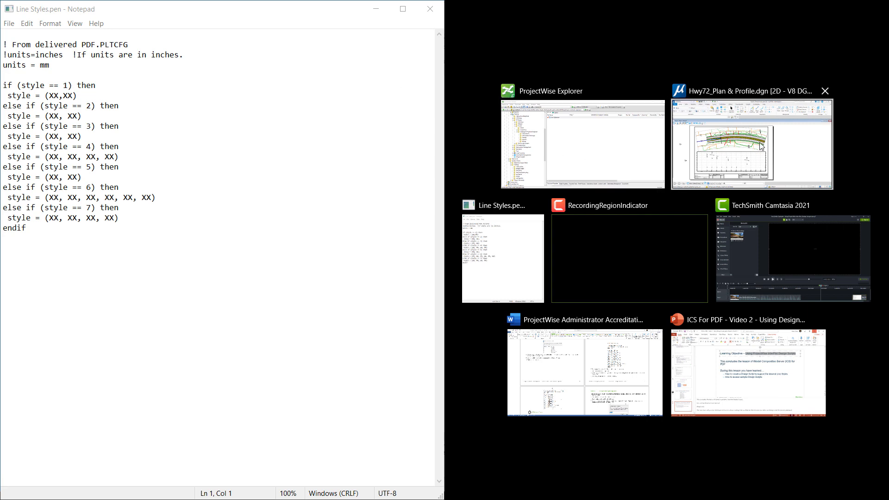
{"action": "left_click", "coordinate": [751, 142]}
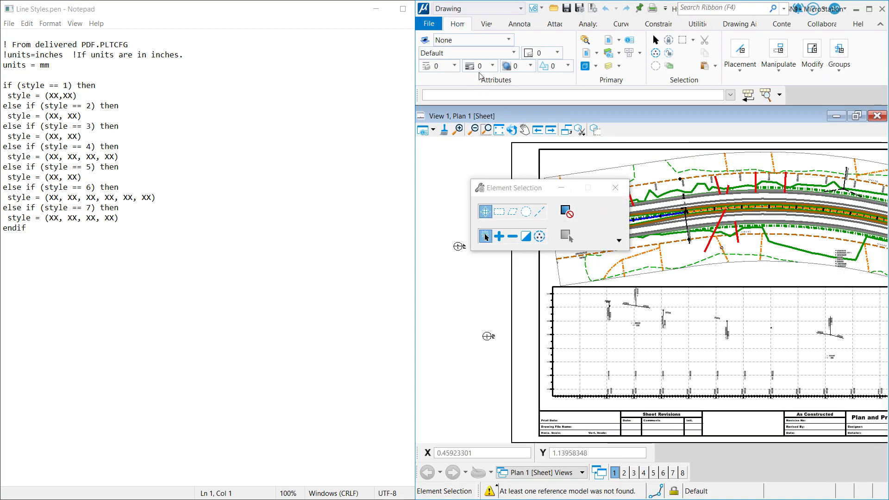
{"action": "mouse_move", "coordinate": [429, 24]}
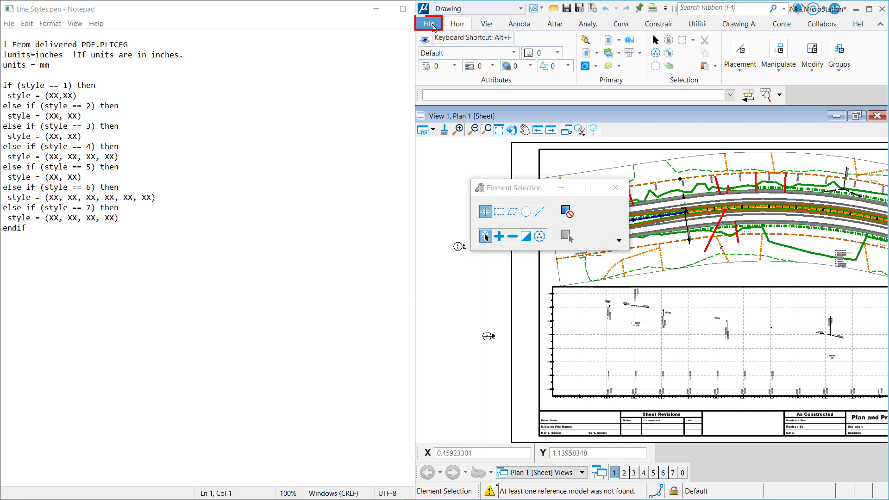
Bring up the Print dialog for the Hwy72 drawing via File > Print
{"action": "left_click", "coordinate": [429, 23]}
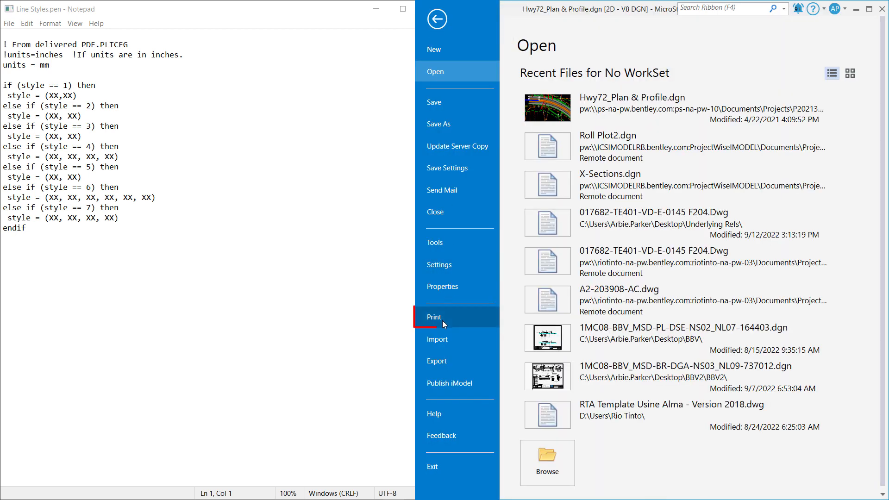
{"action": "mouse_move", "coordinate": [444, 324]}
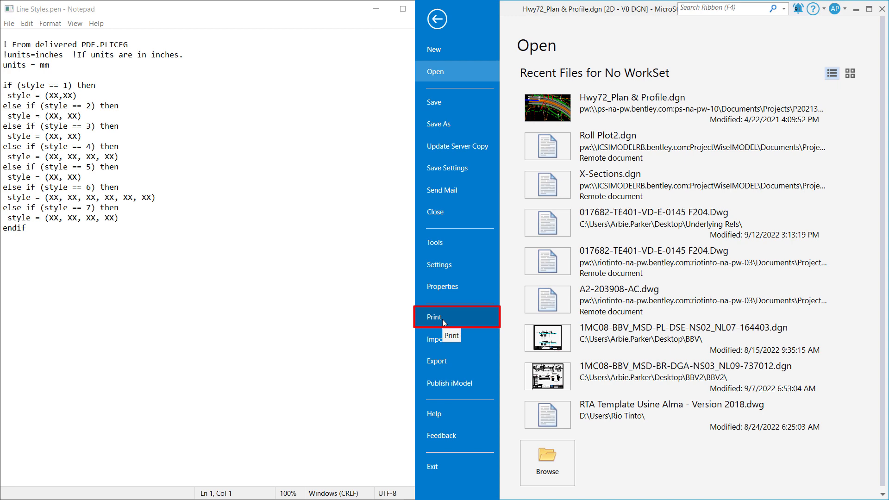
{"action": "left_click", "coordinate": [434, 317]}
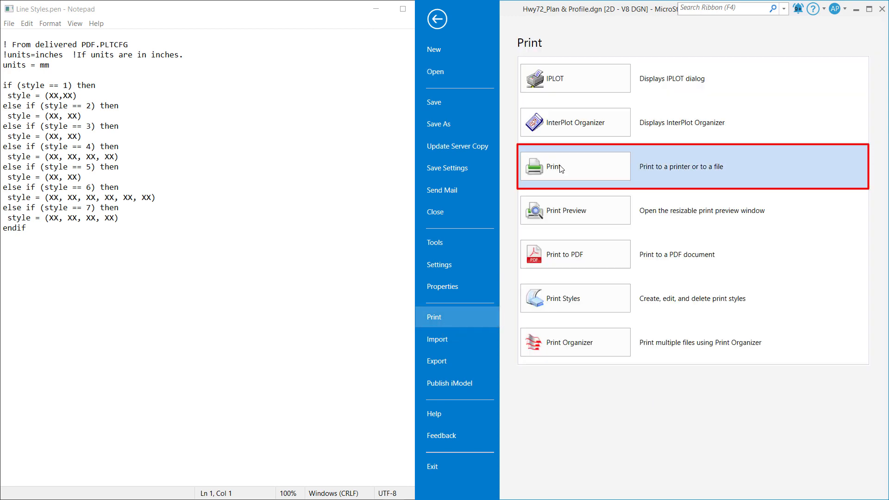
{"action": "left_click", "coordinate": [437, 19]}
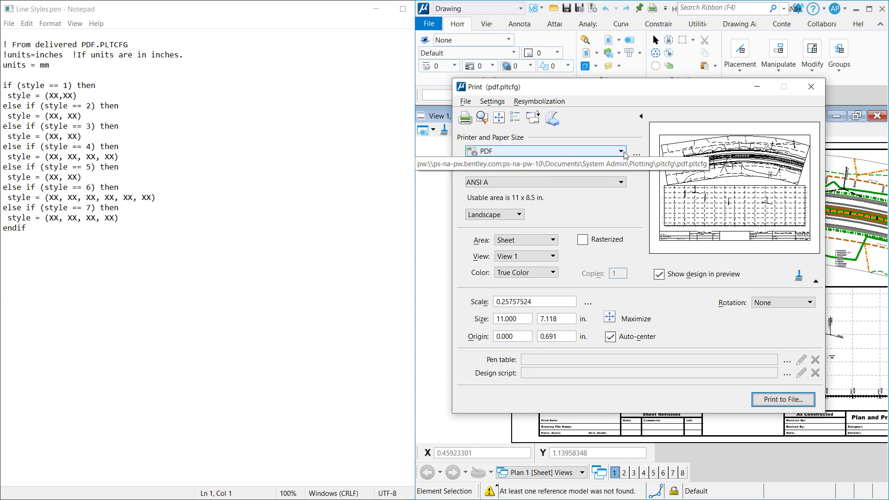
{"action": "mouse_move", "coordinate": [634, 113]}
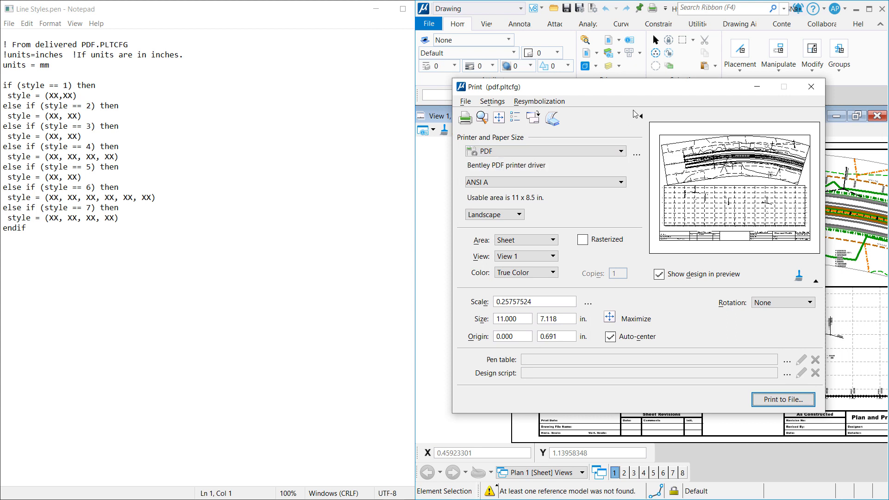
{"action": "mouse_move", "coordinate": [637, 151]}
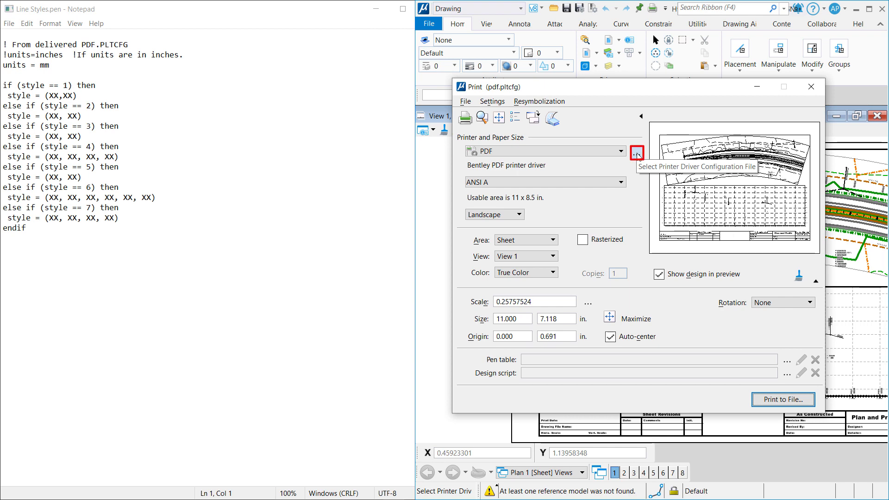
Browse for a printer driver configuration file from the Print dialog
{"action": "left_click", "coordinate": [637, 153]}
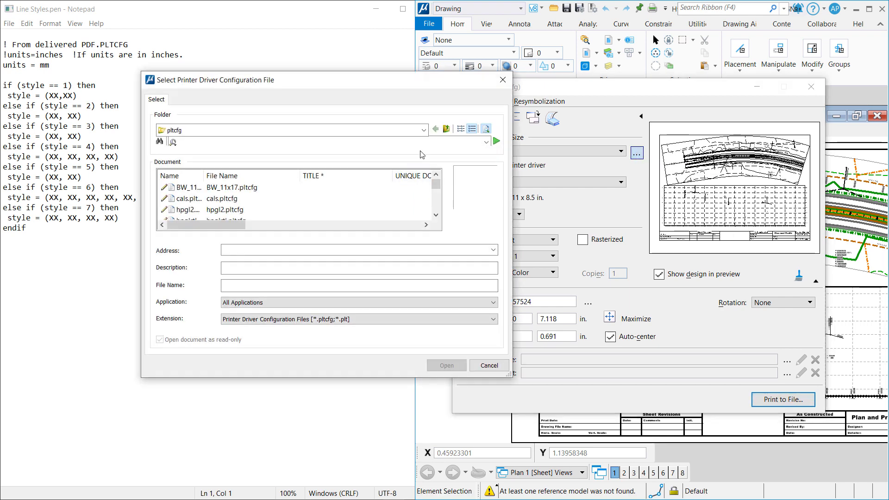
Load pdf.pltcfg from the Plotting pltcfg folder as the printer driver configuration
{"action": "left_click", "coordinate": [422, 130]}
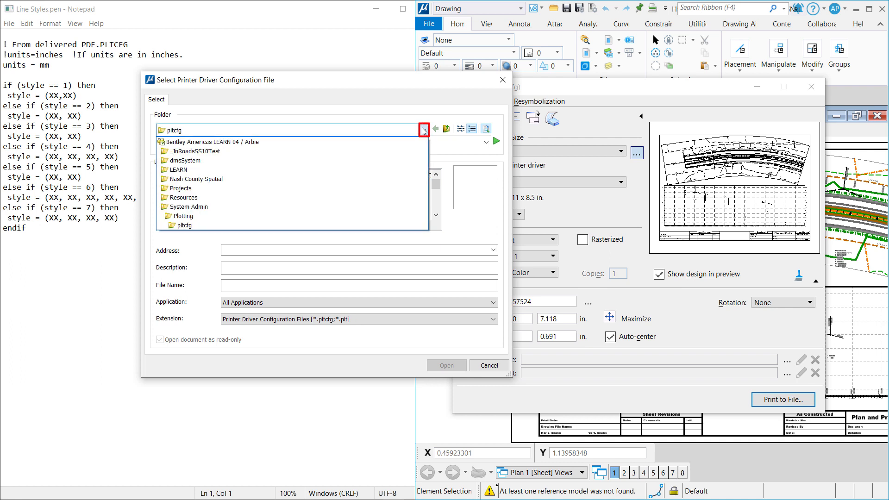
{"action": "left_click", "coordinate": [423, 129]}
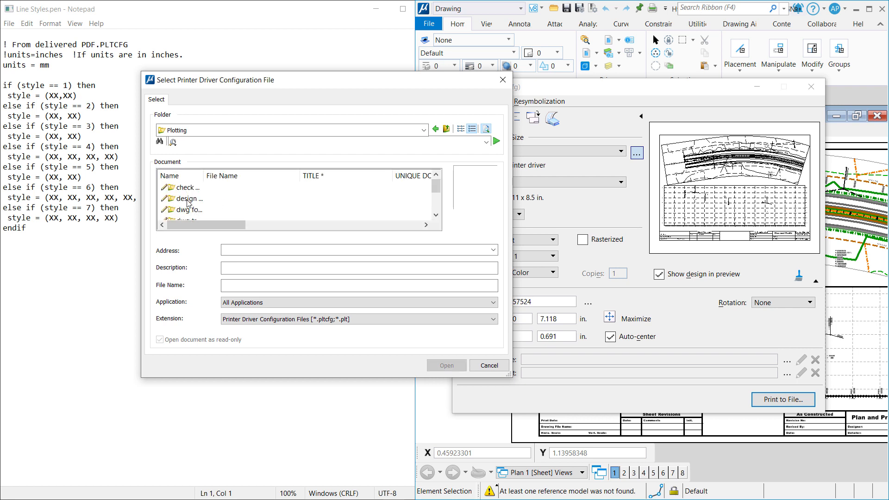
{"action": "left_click", "coordinate": [188, 198]}
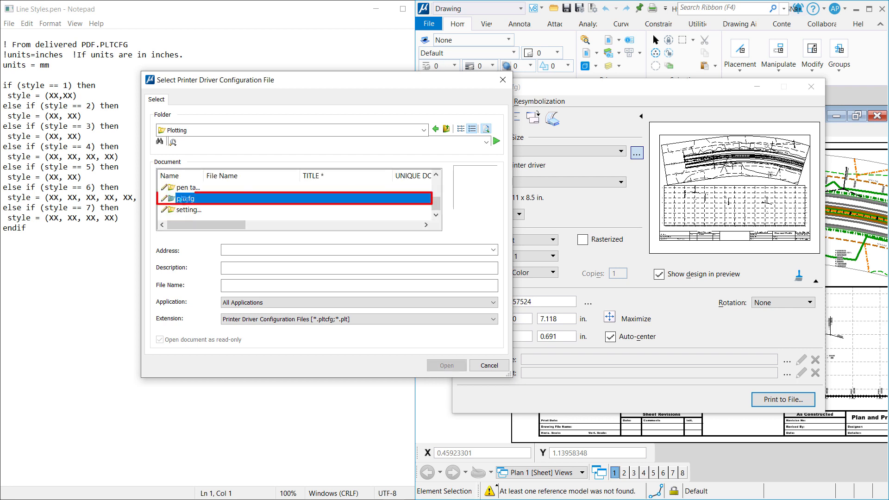
{"action": "double_click", "coordinate": [186, 198]}
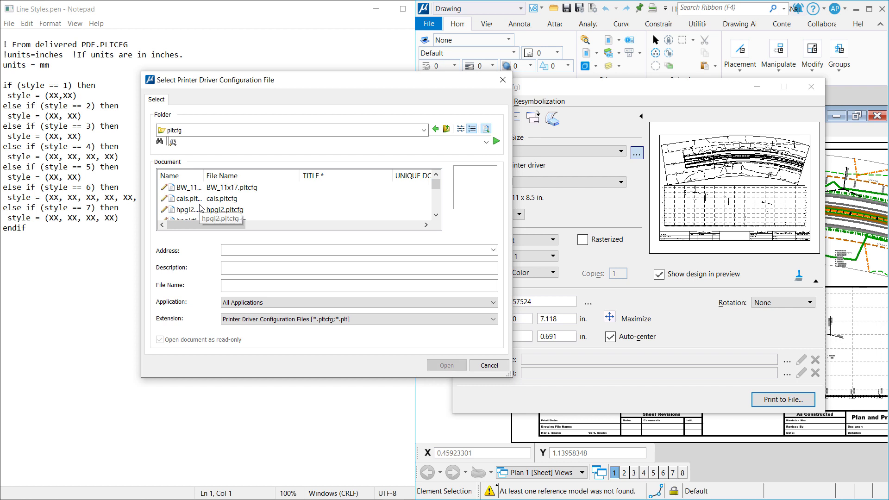
{"action": "scroll", "scroll_direction": "down", "scroll_amount": 3}
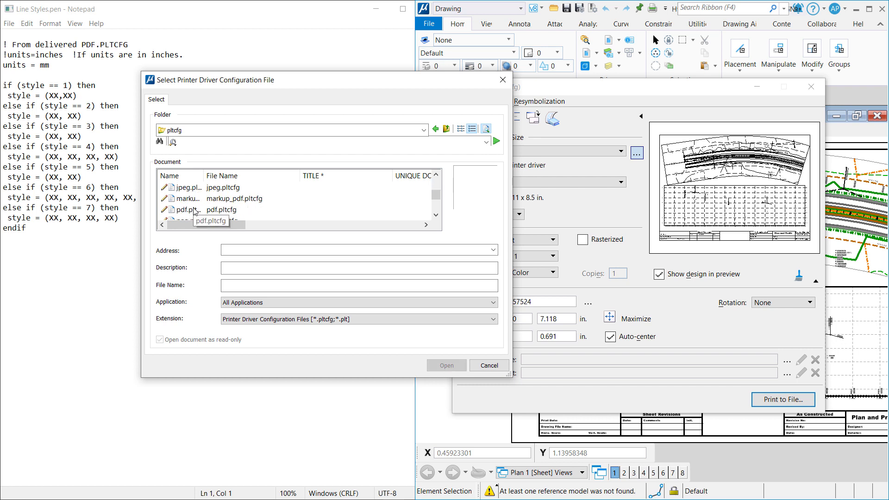
{"action": "left_click", "coordinate": [211, 209]}
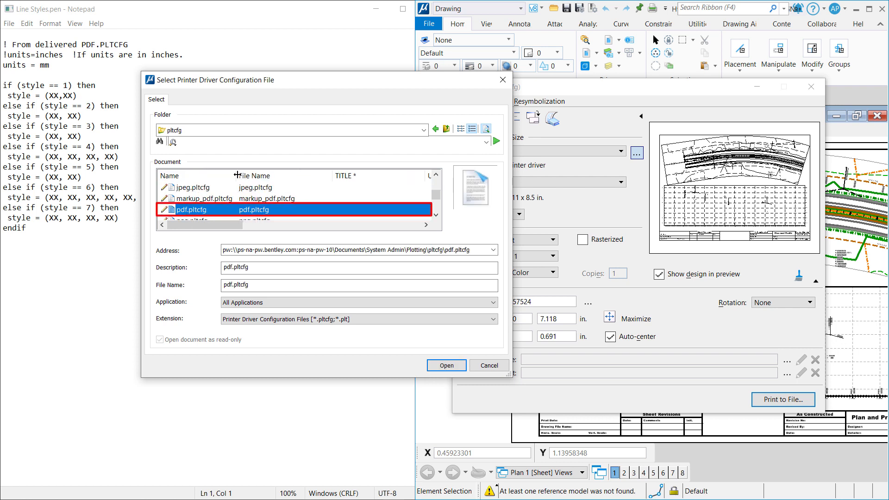
{"action": "left_click", "coordinate": [445, 365]}
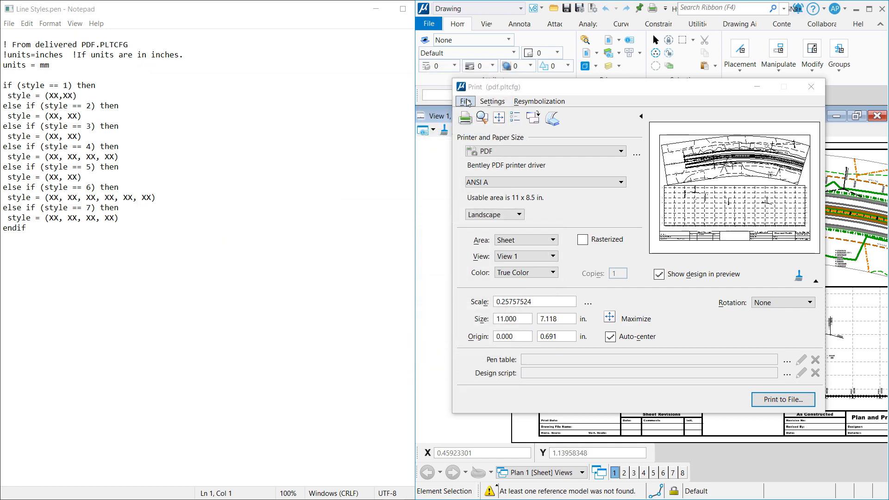
{"action": "mouse_move", "coordinate": [465, 101]}
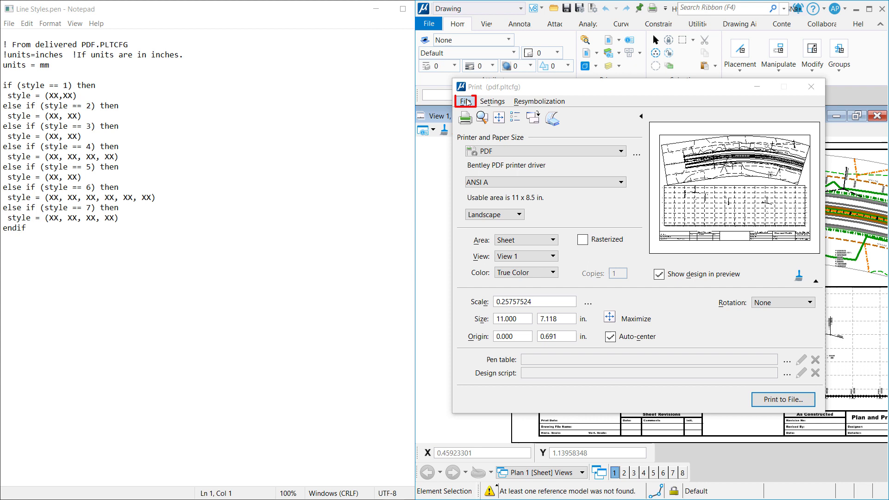
Start editing the loaded pdf.pltcfg printer driver configuration from the Print dialog's File menu
{"action": "left_click", "coordinate": [466, 101]}
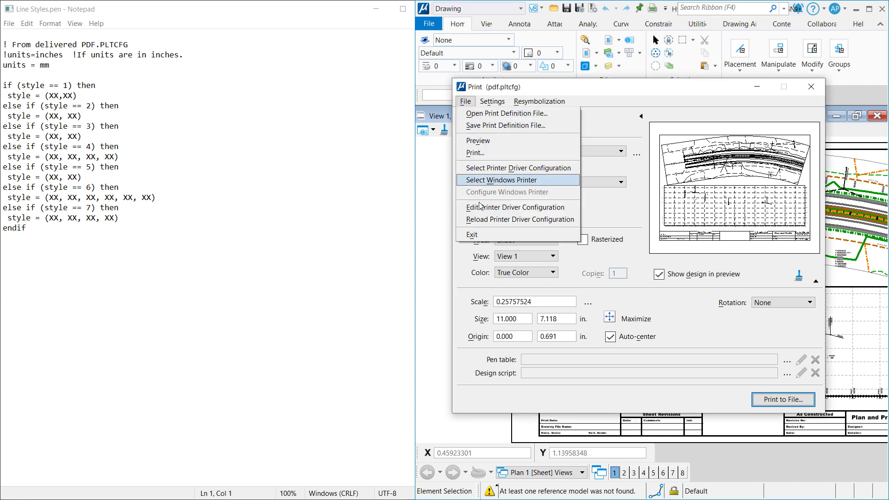
{"action": "mouse_move", "coordinate": [517, 207]}
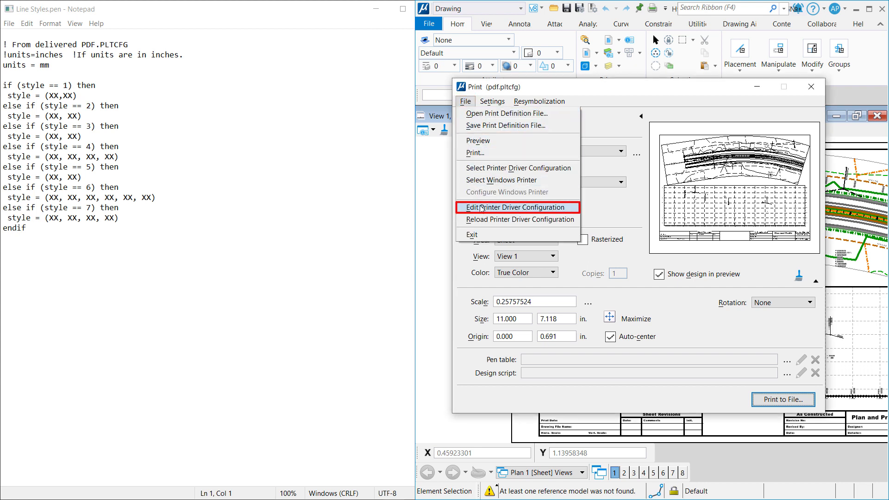
{"action": "left_click", "coordinate": [516, 207]}
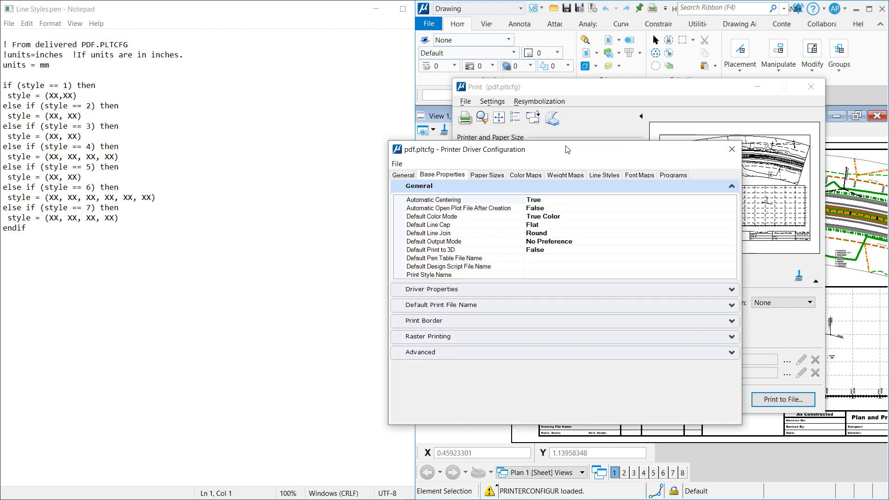
View line style 1's 0.35 1.05 pattern in dots, inches, then back in millimetres
{"action": "left_click", "coordinate": [661, 155]}
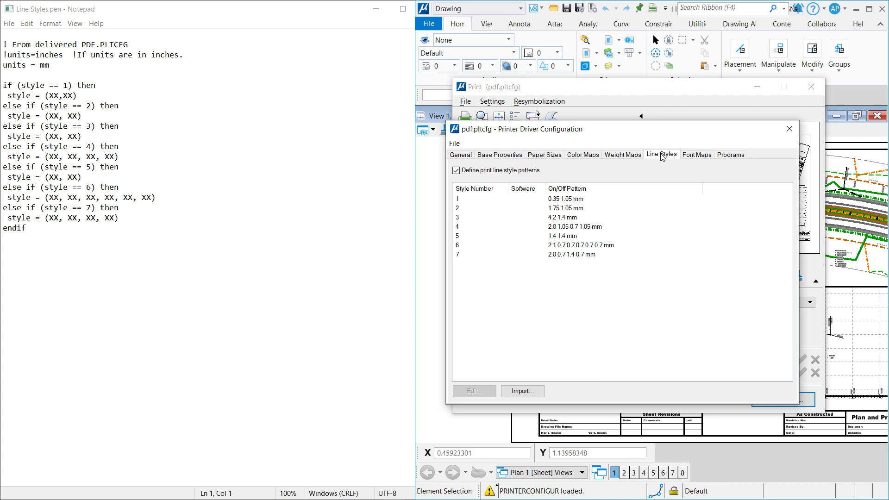
{"action": "mouse_move", "coordinate": [603, 198]}
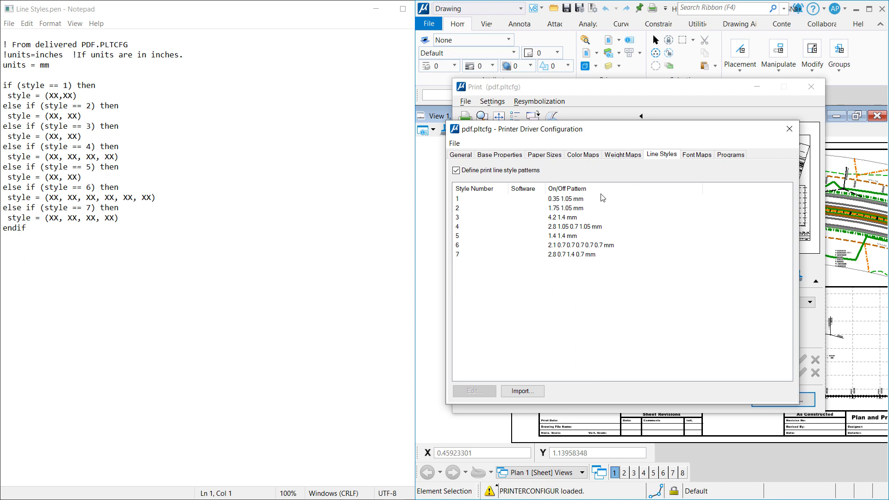
{"action": "mouse_move", "coordinate": [578, 203]}
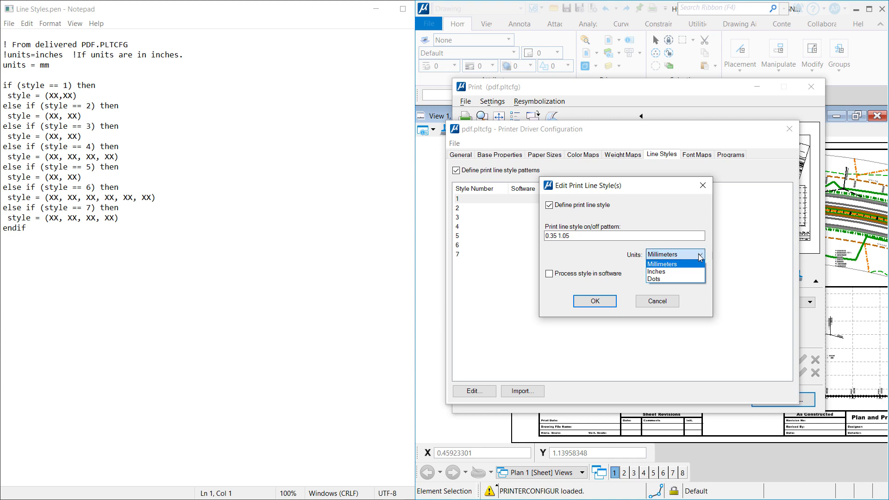
{"action": "left_click", "coordinate": [657, 279]}
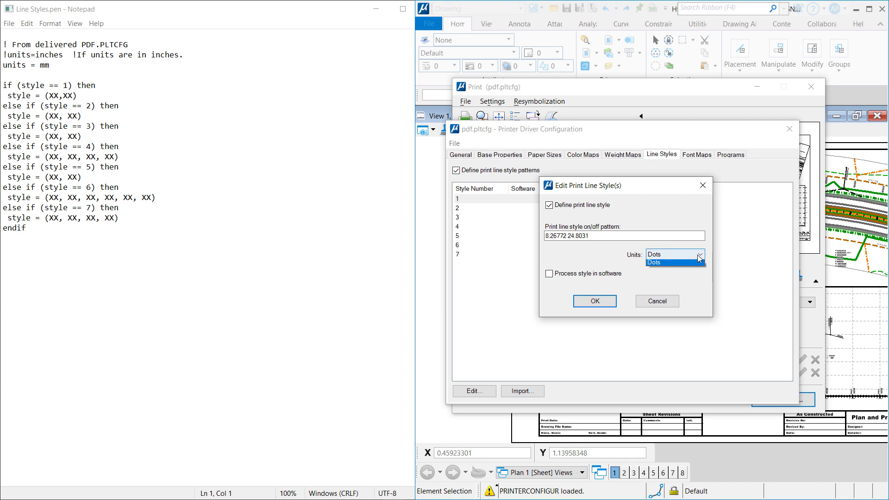
{"action": "left_click", "coordinate": [669, 254]}
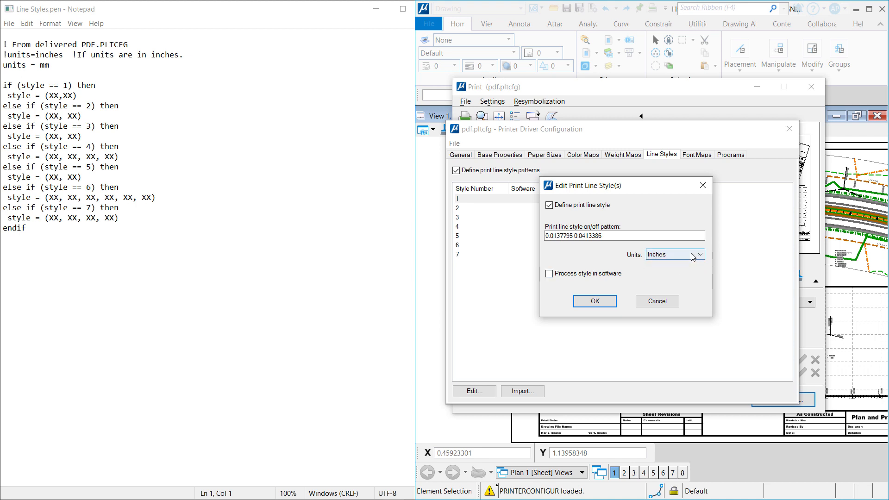
{"action": "left_click", "coordinate": [674, 254]}
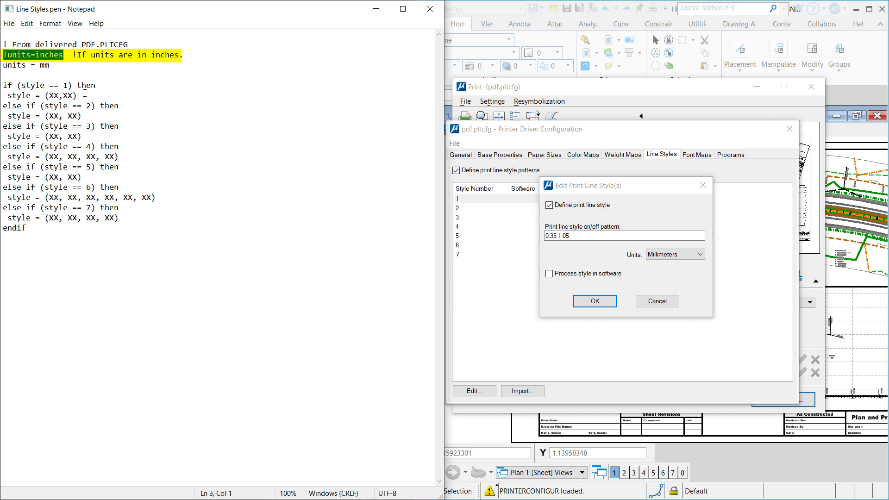
Check the units = mm line and copy style 1's 0.35,1.05 pattern into the script
{"action": "left_click", "coordinate": [48, 65]}
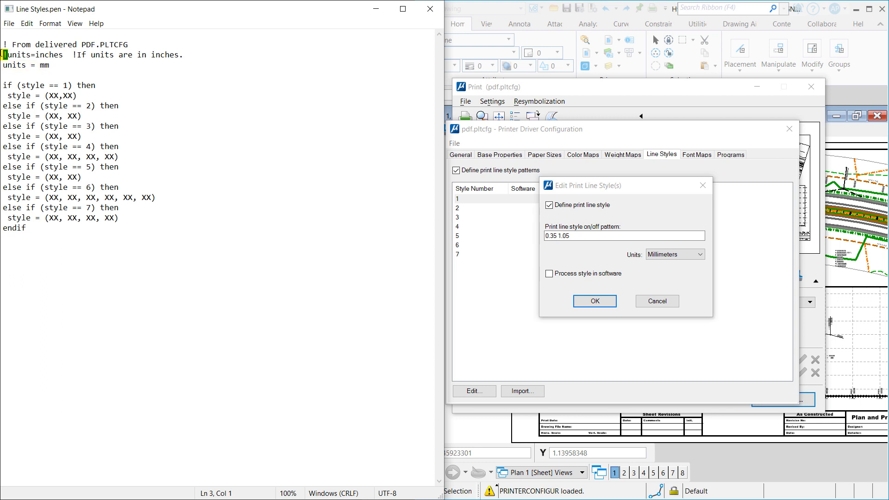
{"action": "left_click", "coordinate": [49, 65]}
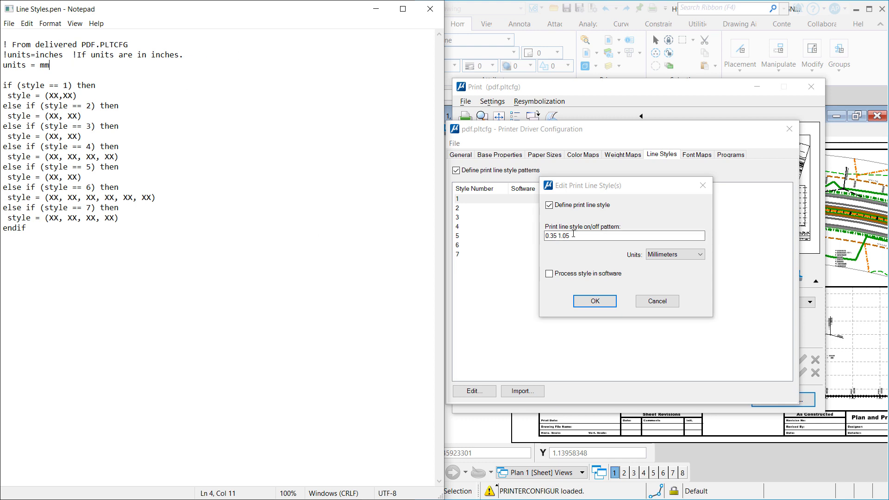
{"action": "triple_click", "coordinate": [623, 235]}
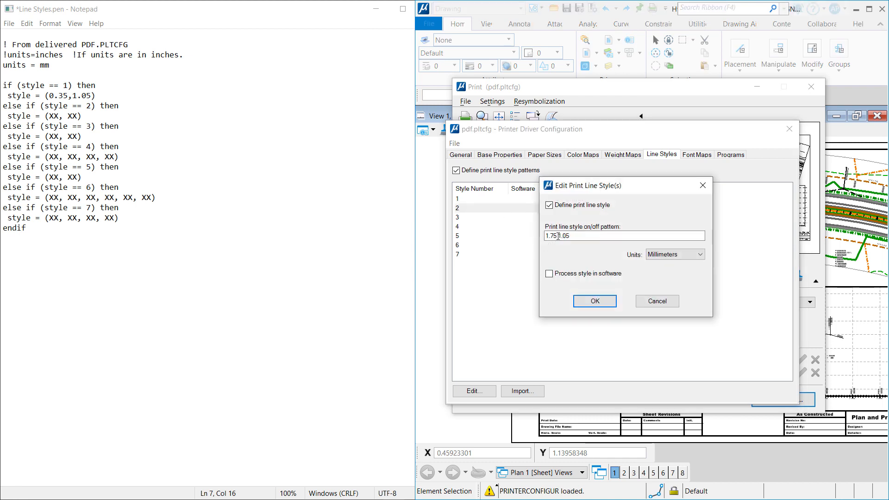
Fill styles 2 through 7 in the script with patterns read from pdf.pltcfg, e.g. style 2 as 1.75 1.05
{"action": "triple_click", "coordinate": [623, 235]}
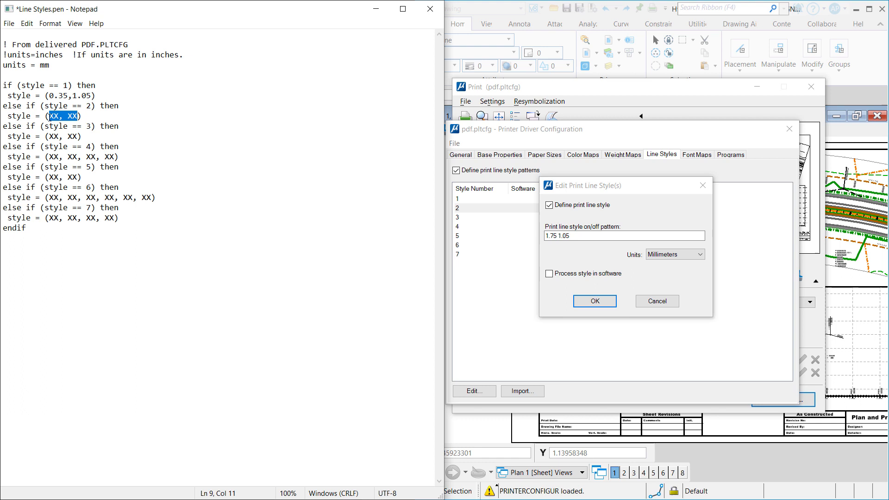
{"action": "type", "text": "1.75 1.05"}
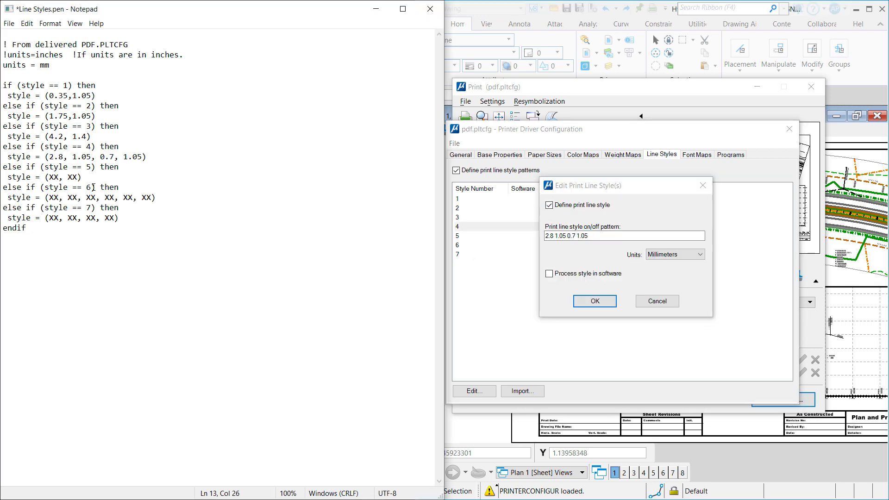
{"action": "left_click", "coordinate": [594, 300]}
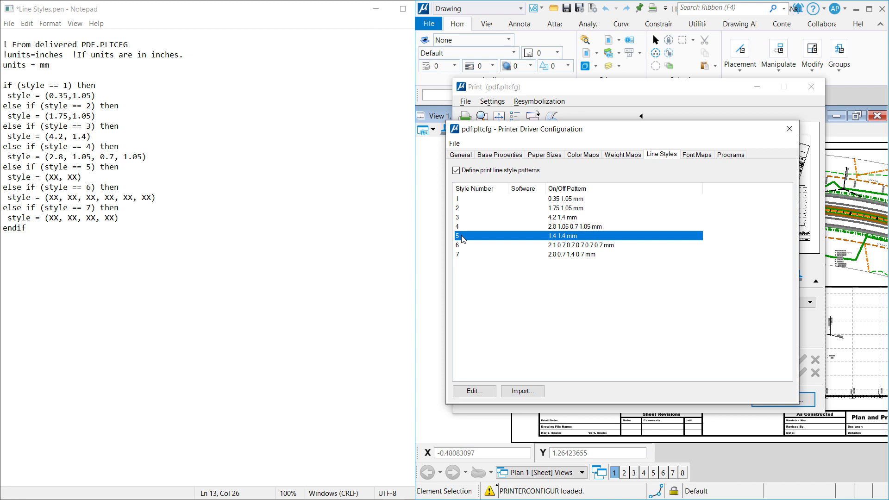
{"action": "left_click", "coordinate": [475, 391]}
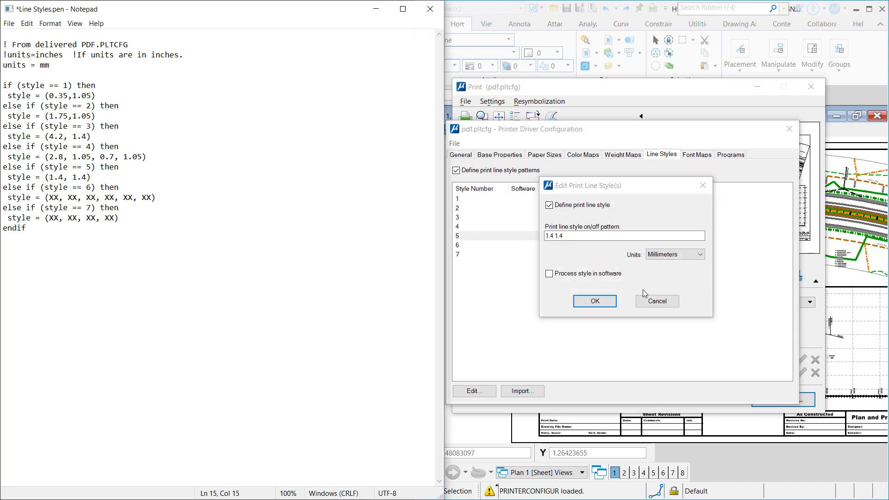
{"action": "left_click", "coordinate": [594, 300]}
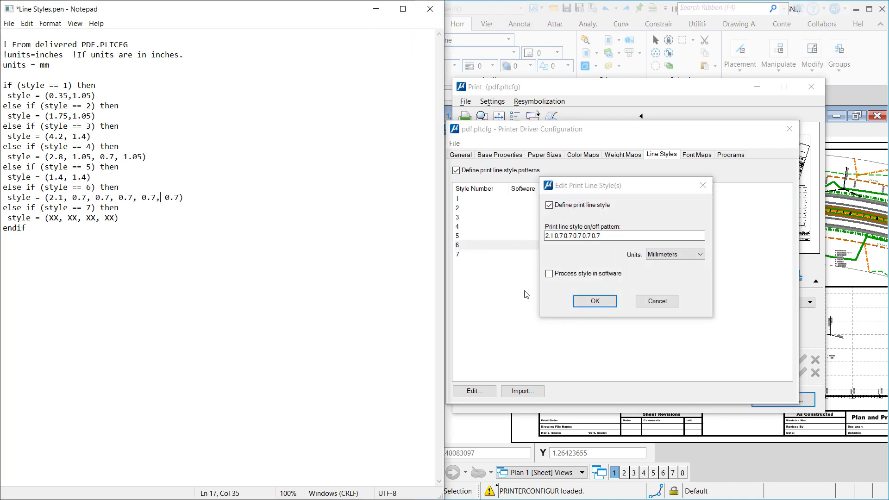
{"action": "left_click", "coordinate": [595, 301]}
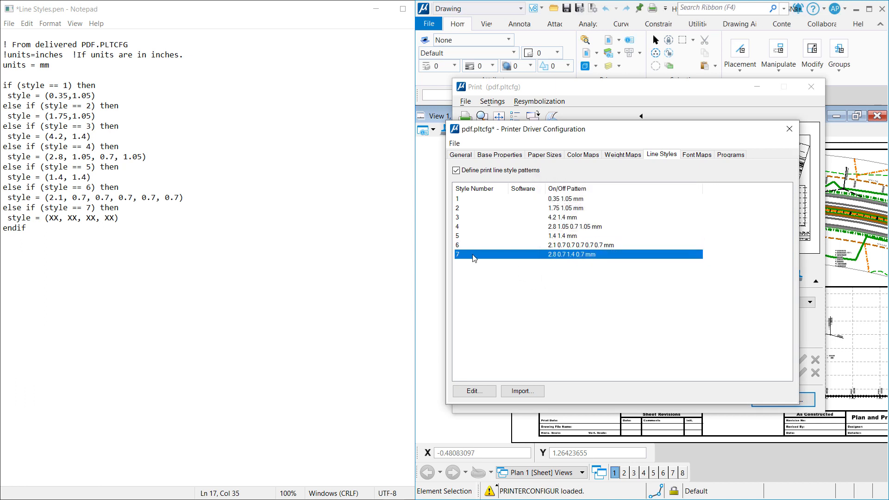
{"action": "left_click", "coordinate": [474, 391]}
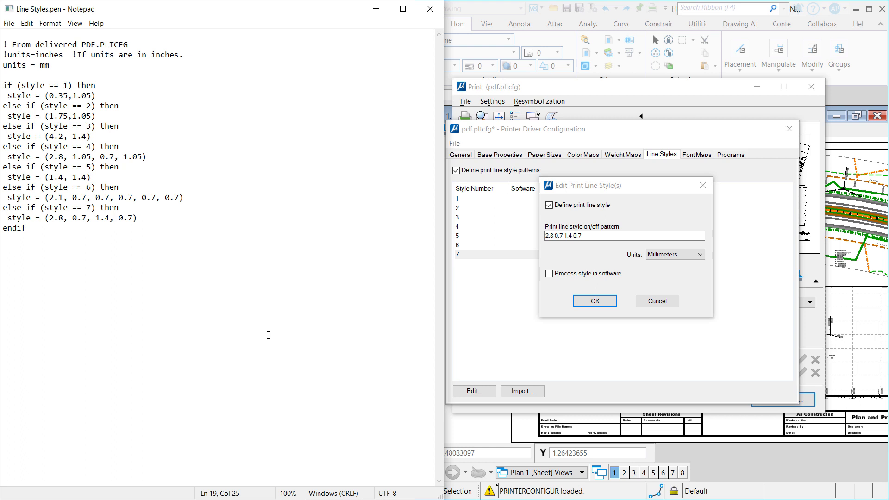
{"action": "mouse_move", "coordinate": [327, 478]}
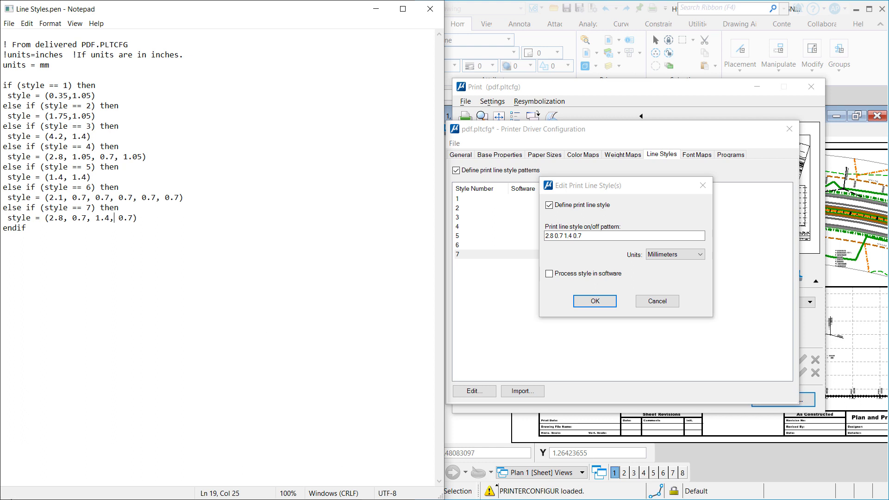
Bring up the Windows Start menu over the saved Line Styles.pen script
{"action": "left_click", "coordinate": [10, 491]}
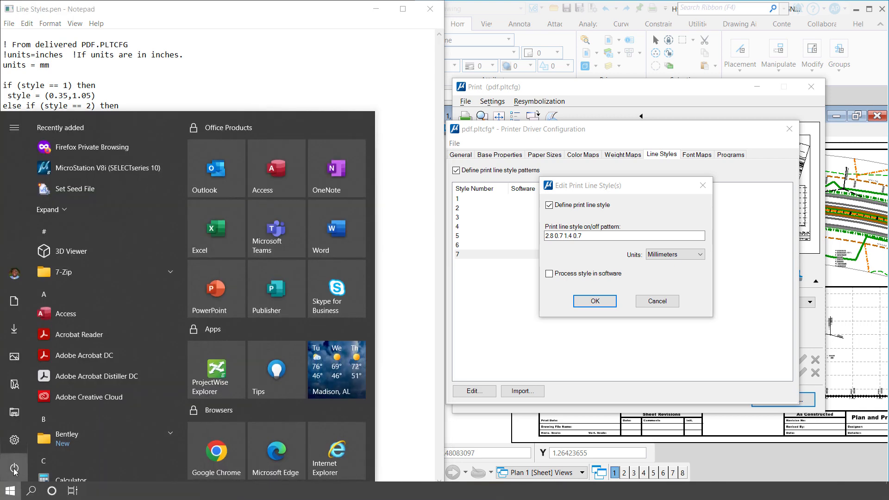
Launch ProjectWise InterPlot CONNECT Edition Help from the ProjectWise entries in the app list
{"action": "left_click", "coordinate": [67, 435]}
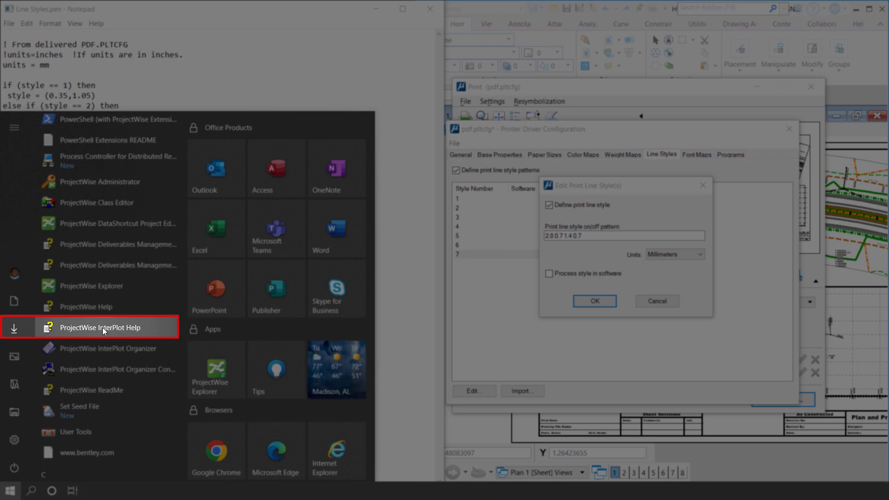
{"action": "left_click", "coordinate": [102, 327]}
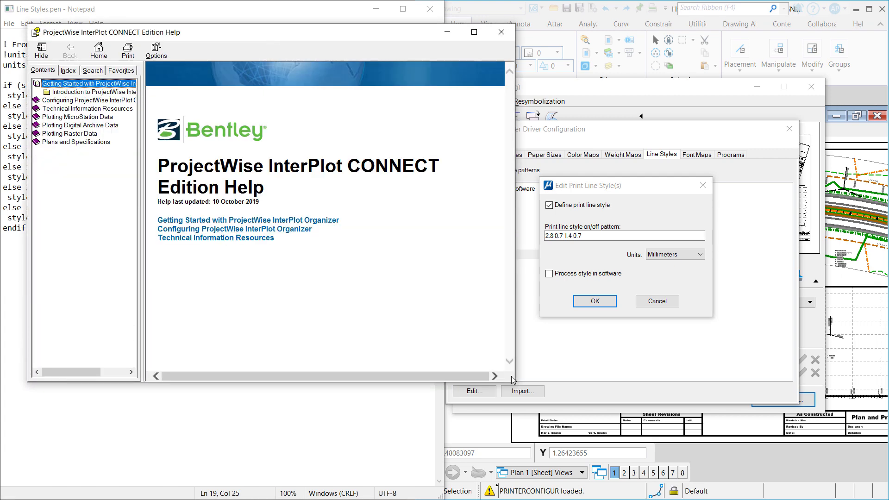
{"action": "mouse_move", "coordinate": [78, 116]}
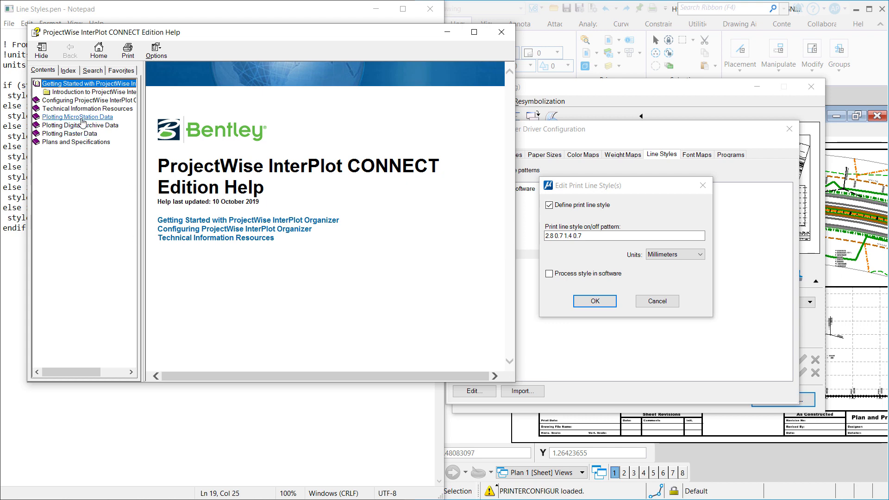
Navigate Plotting MicroStation Data > Using Design Scripts/Pen Tables to IPLOT Comparison Keywords and jump to level_name
{"action": "left_click", "coordinate": [78, 116]}
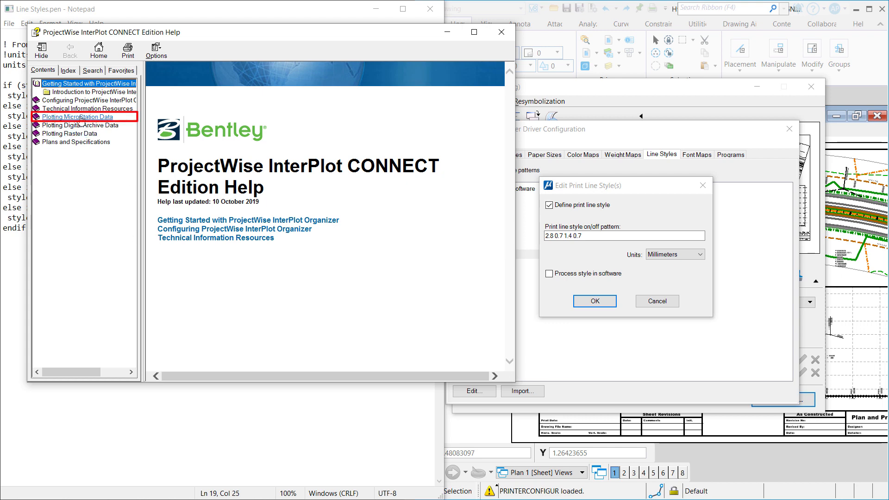
{"action": "left_click", "coordinate": [80, 117]}
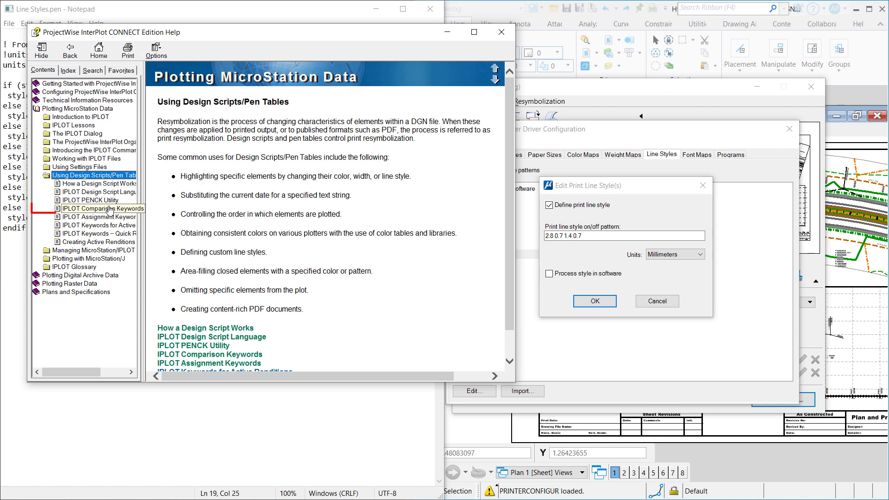
{"action": "left_click", "coordinate": [96, 208]}
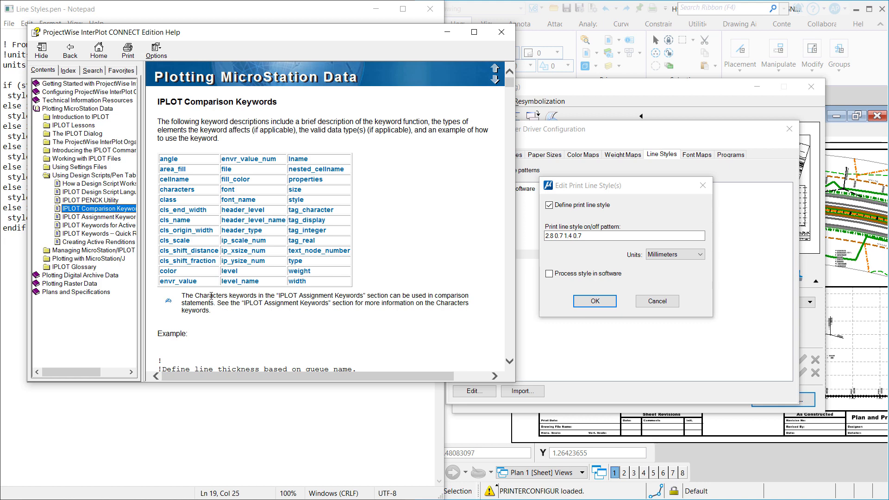
{"action": "mouse_move", "coordinate": [239, 281]}
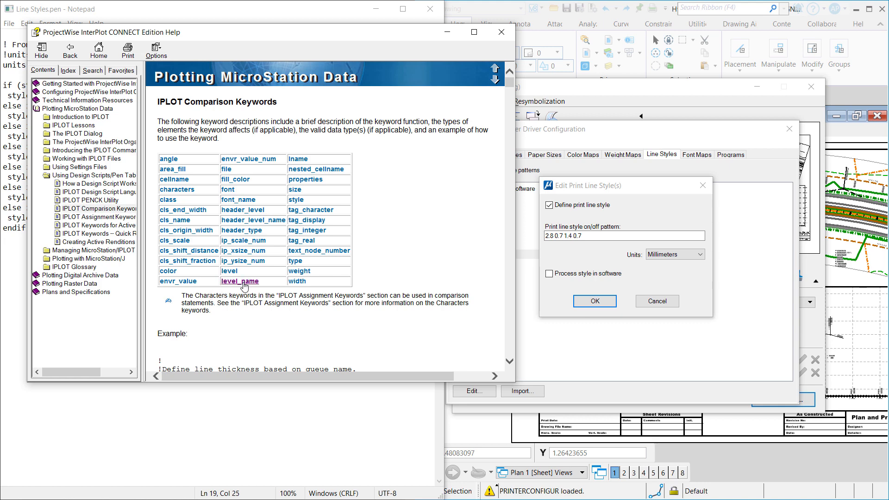
{"action": "left_click", "coordinate": [240, 281]}
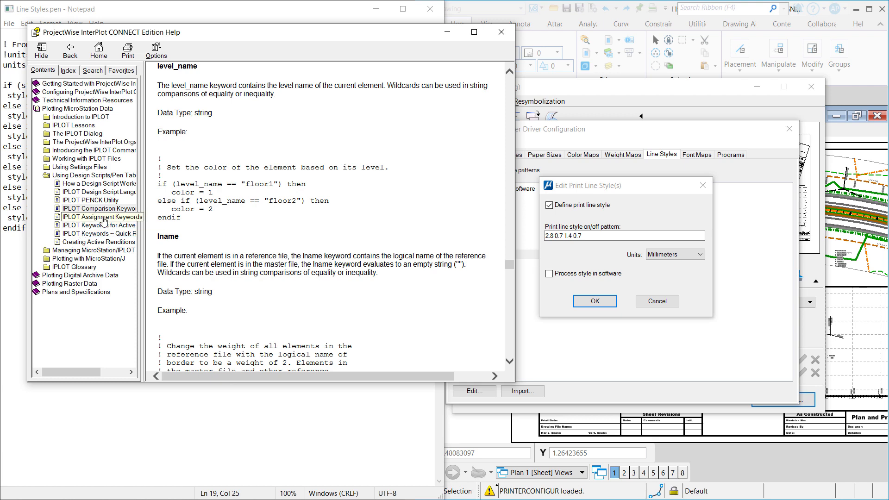
Show the IPLOT Assignment Keywords page and browse its priority and thickness entries
{"action": "left_click", "coordinate": [102, 216]}
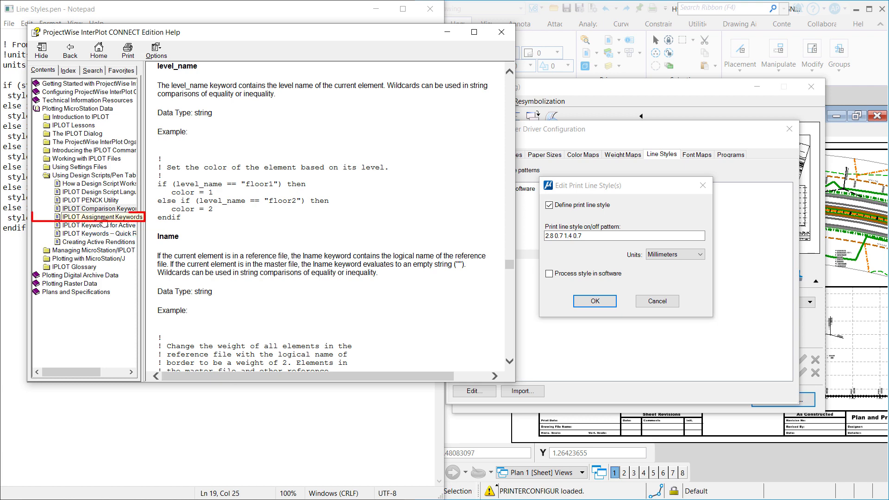
{"action": "left_click", "coordinate": [102, 217]}
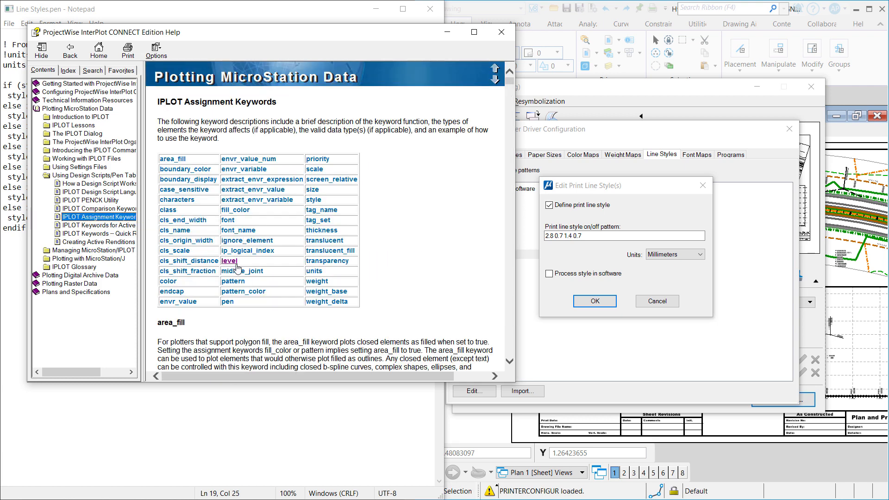
{"action": "mouse_move", "coordinate": [312, 156]}
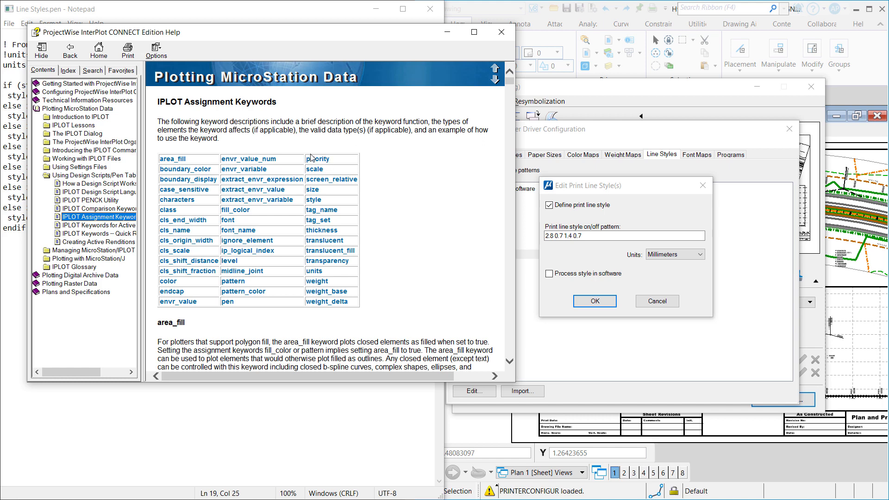
{"action": "left_click", "coordinate": [318, 159]}
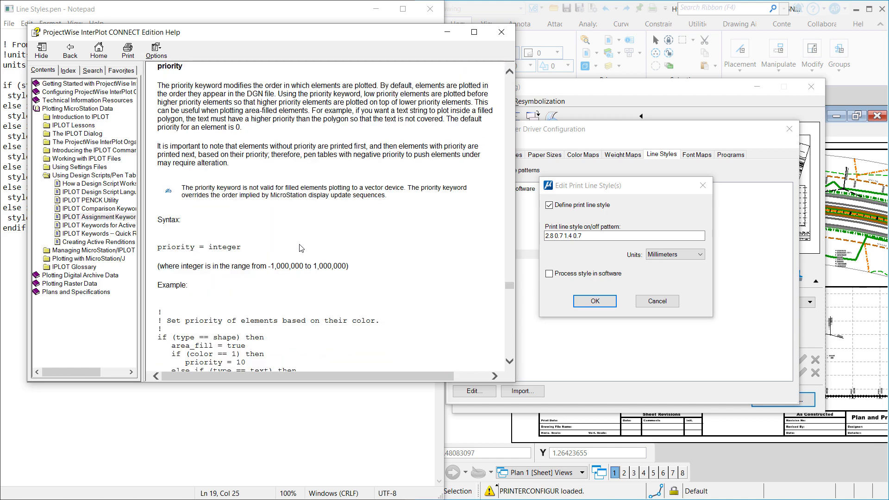
{"action": "scroll", "scroll_direction": "down", "scroll_amount": 3}
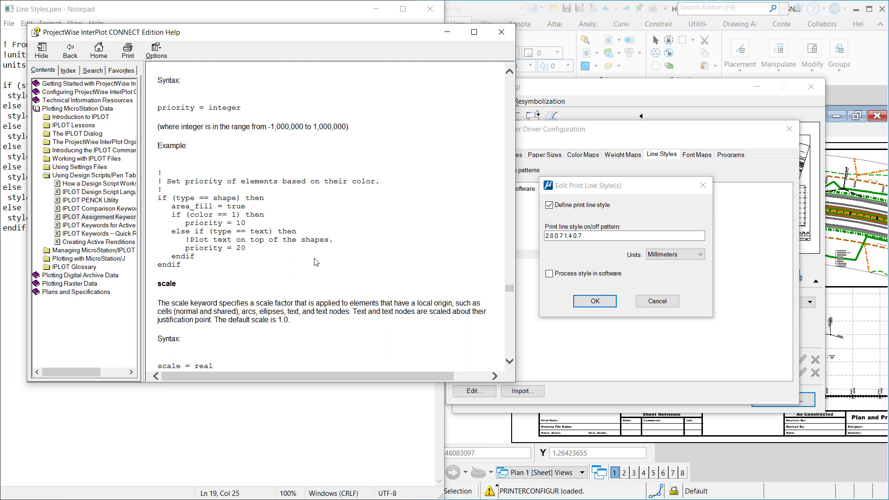
Return to the Assignment Keywords table, glance at Comparison Keywords, and settle on Assignment Keywords
{"action": "left_click", "coordinate": [100, 217]}
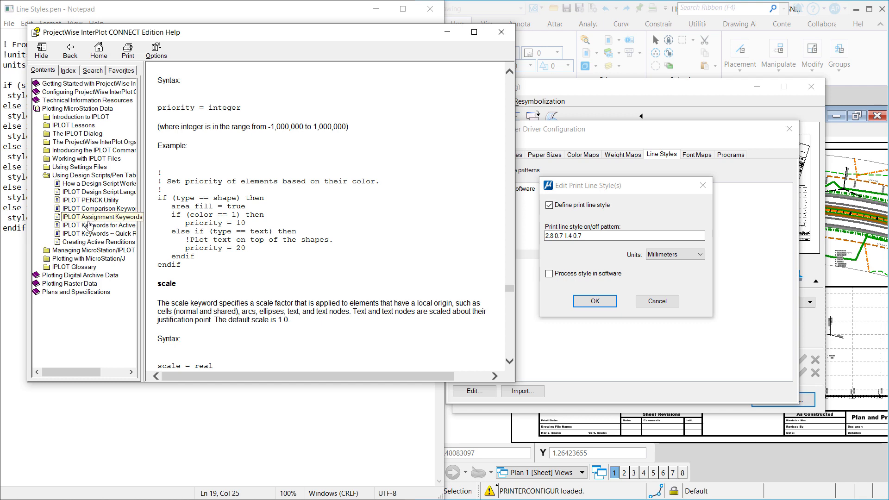
{"action": "left_click", "coordinate": [102, 217]}
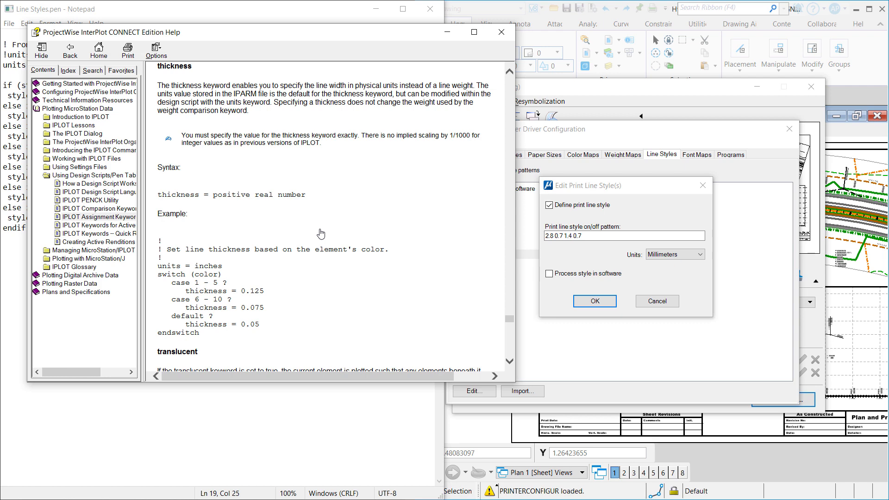
{"action": "left_click", "coordinate": [100, 209]}
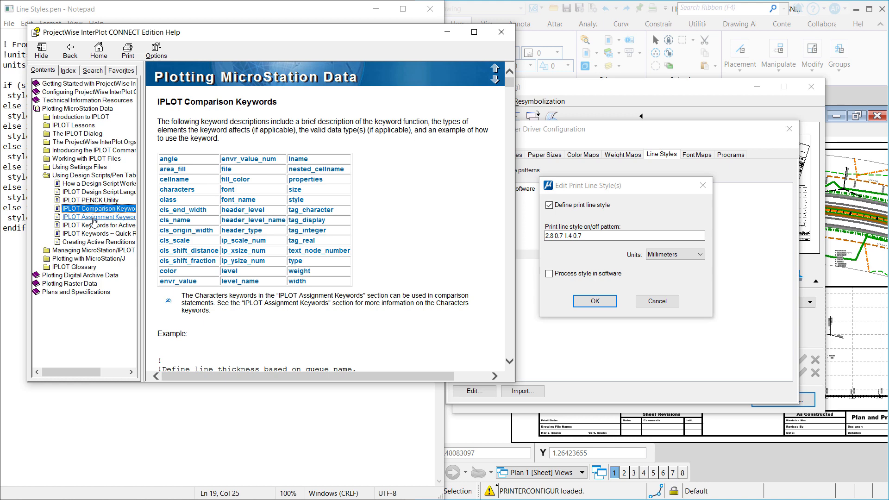
{"action": "left_click", "coordinate": [99, 216]}
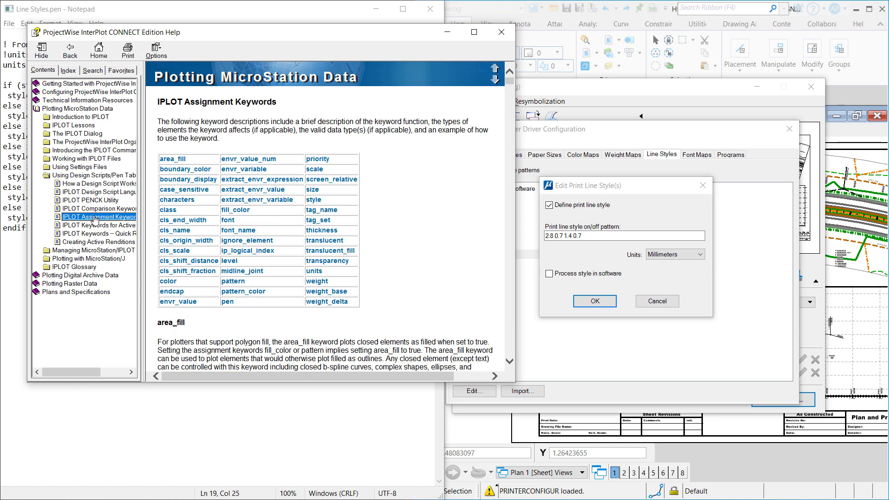